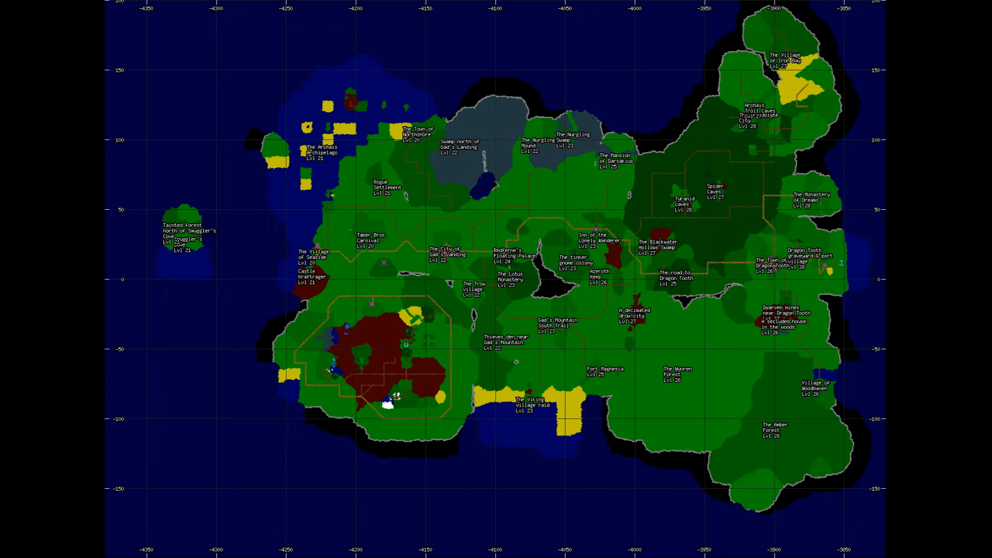
Browse the alter_aeon skills source folder, then bring up dodgeparry.c in jEdit and code_queue.odt in Writer
left_click(383, 544)
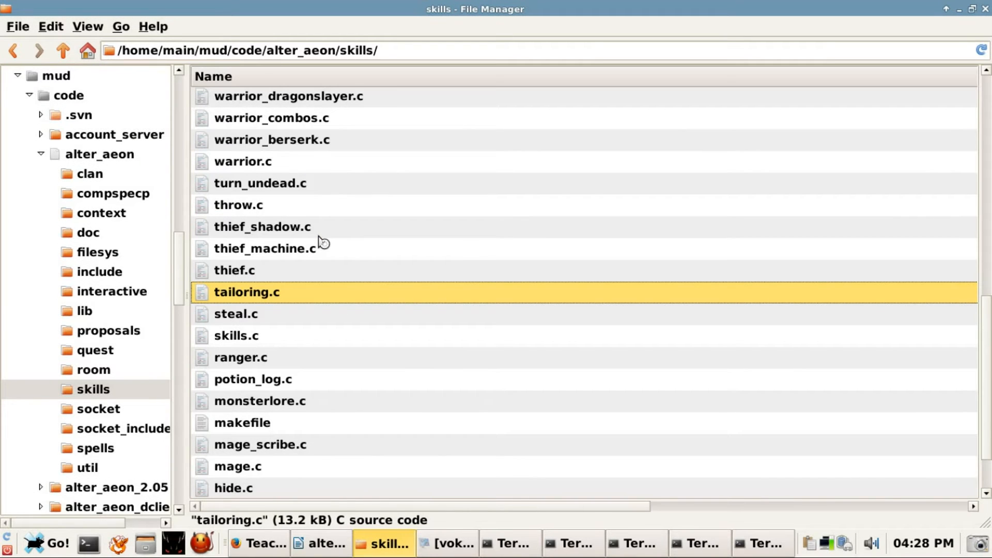
double_click(246, 292)
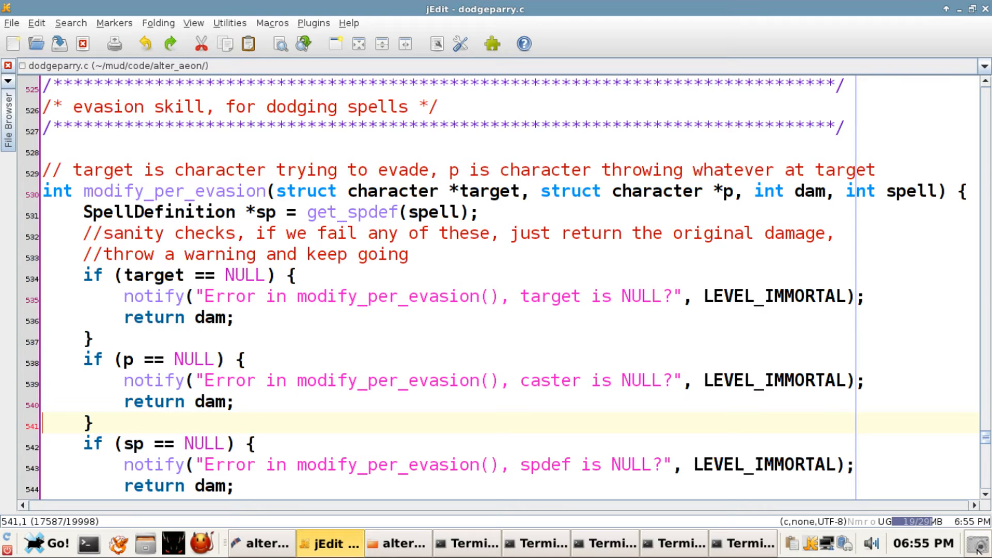
left_click(334, 543)
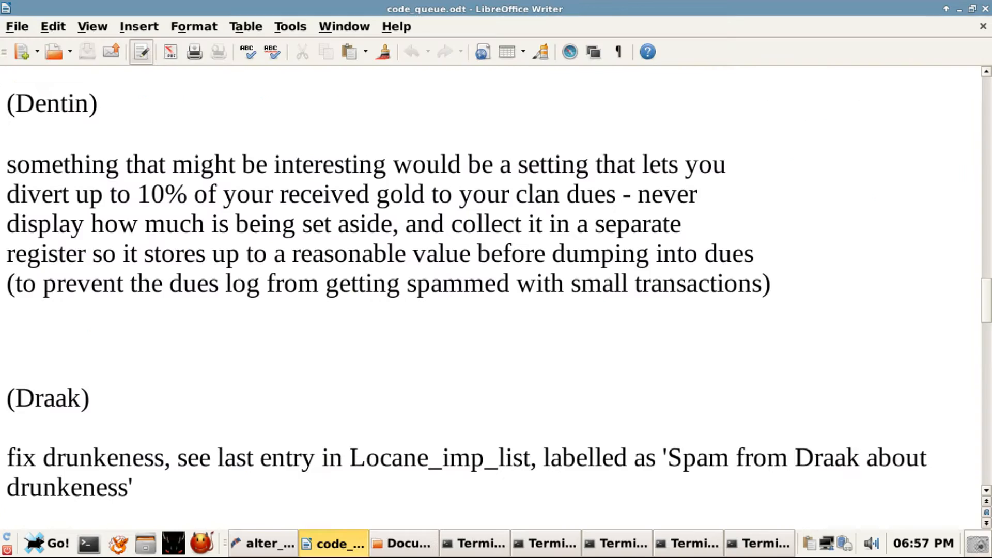